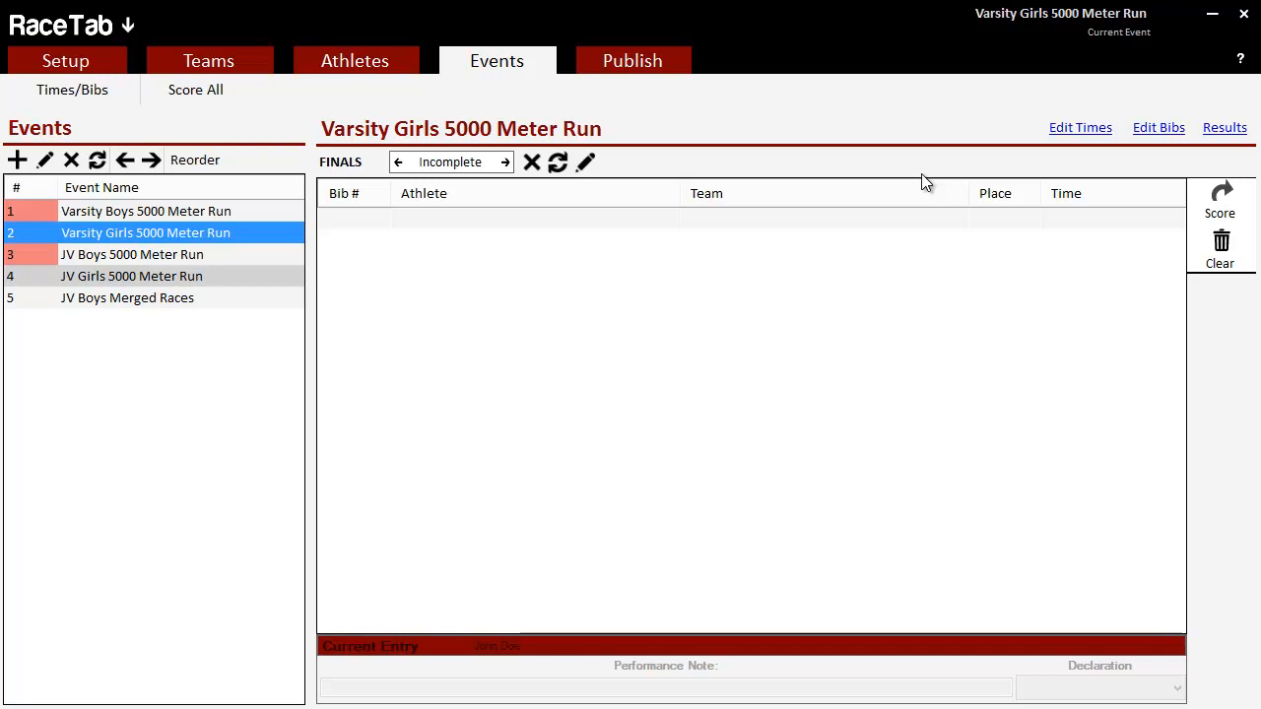
mouse_move(1229, 366)
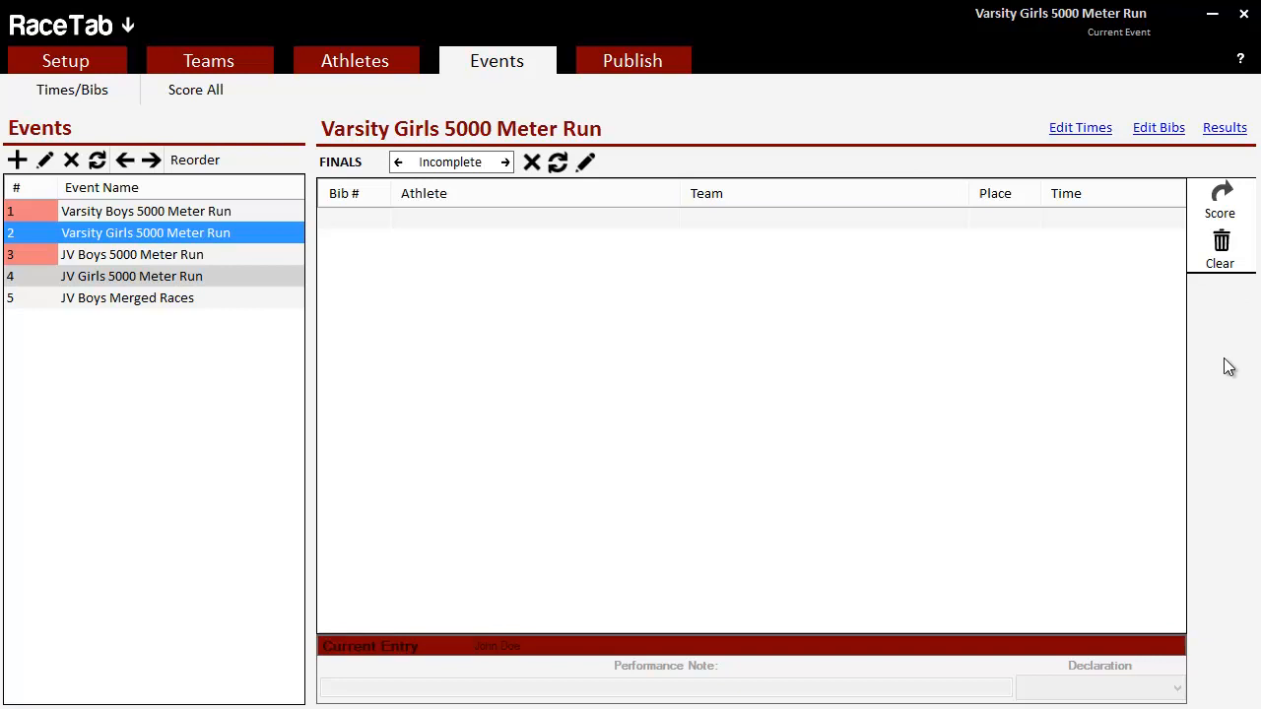
mouse_move(120, 41)
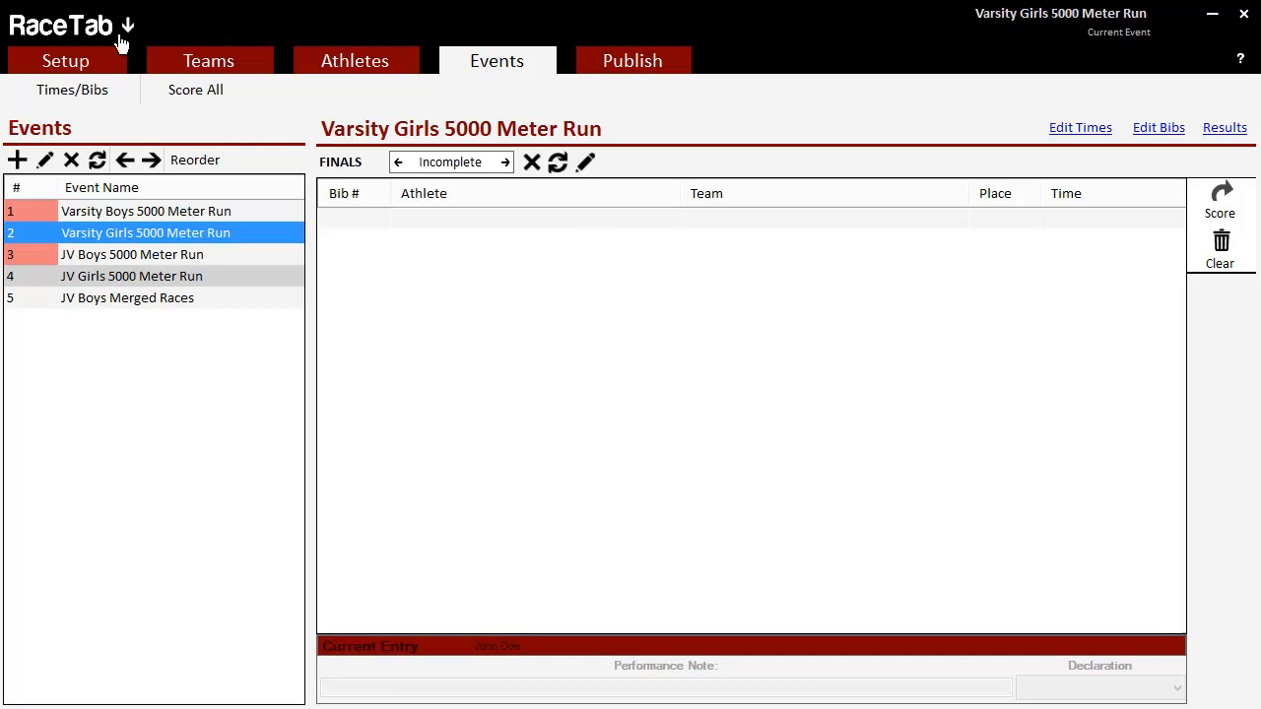
Step: Start a new stopwatch timing session named 'Girls Varsity' from the RaceTab menu
click(69, 24)
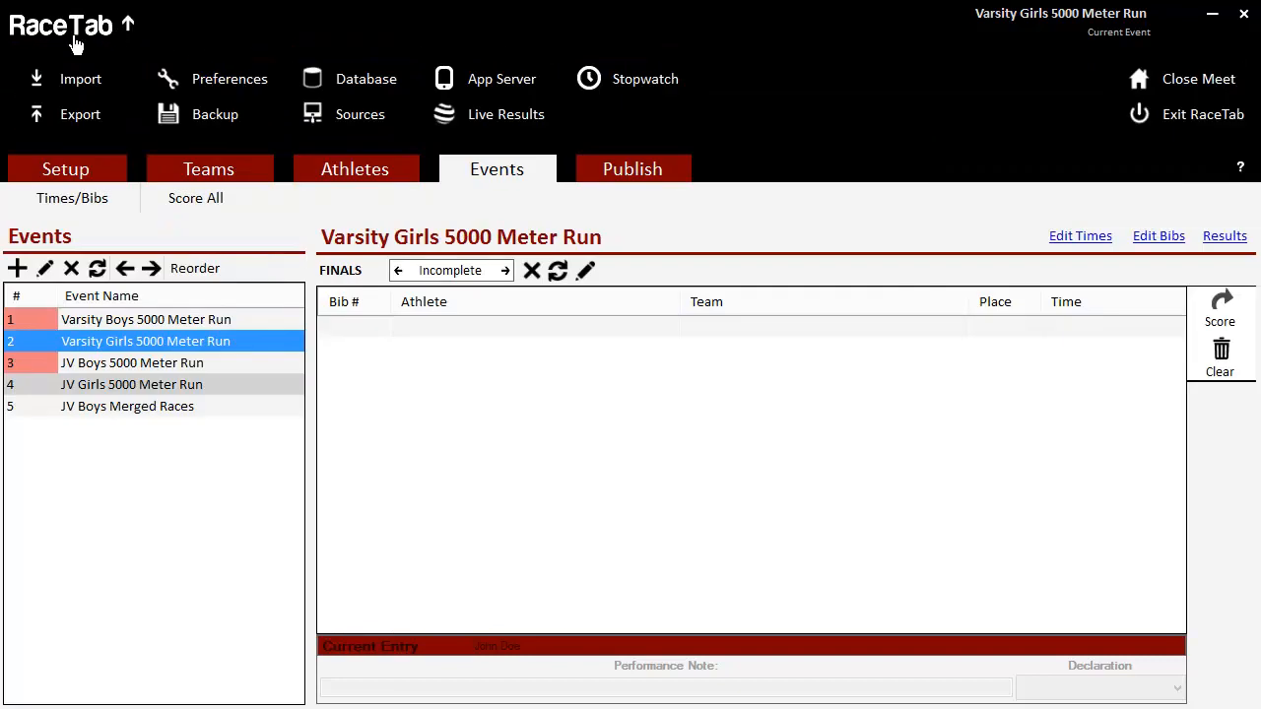
click(587, 79)
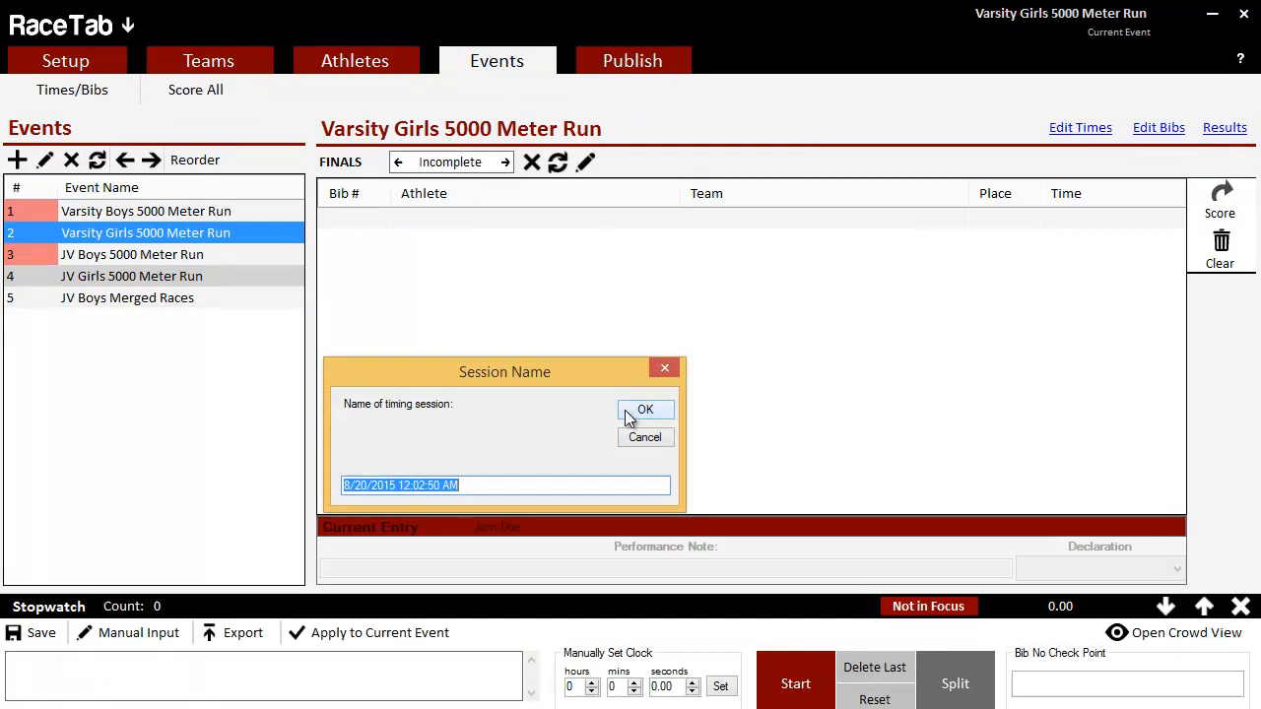
text(G)
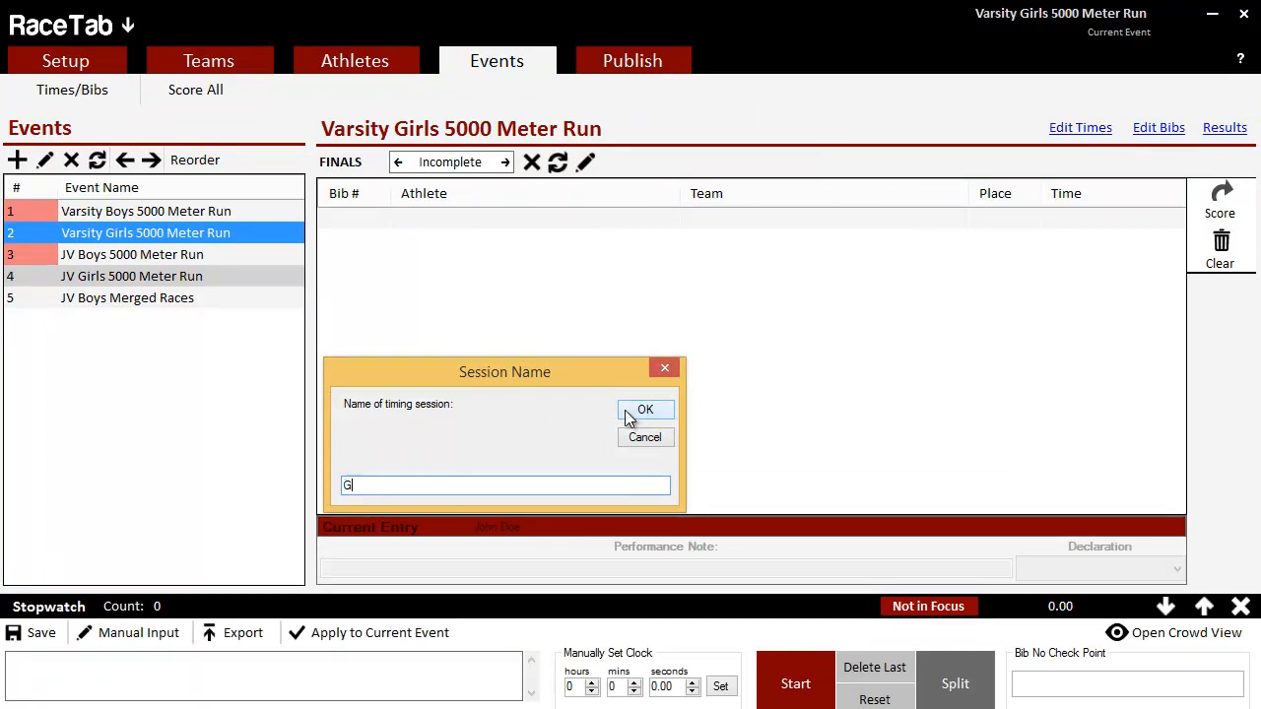
text(irls Varsity)
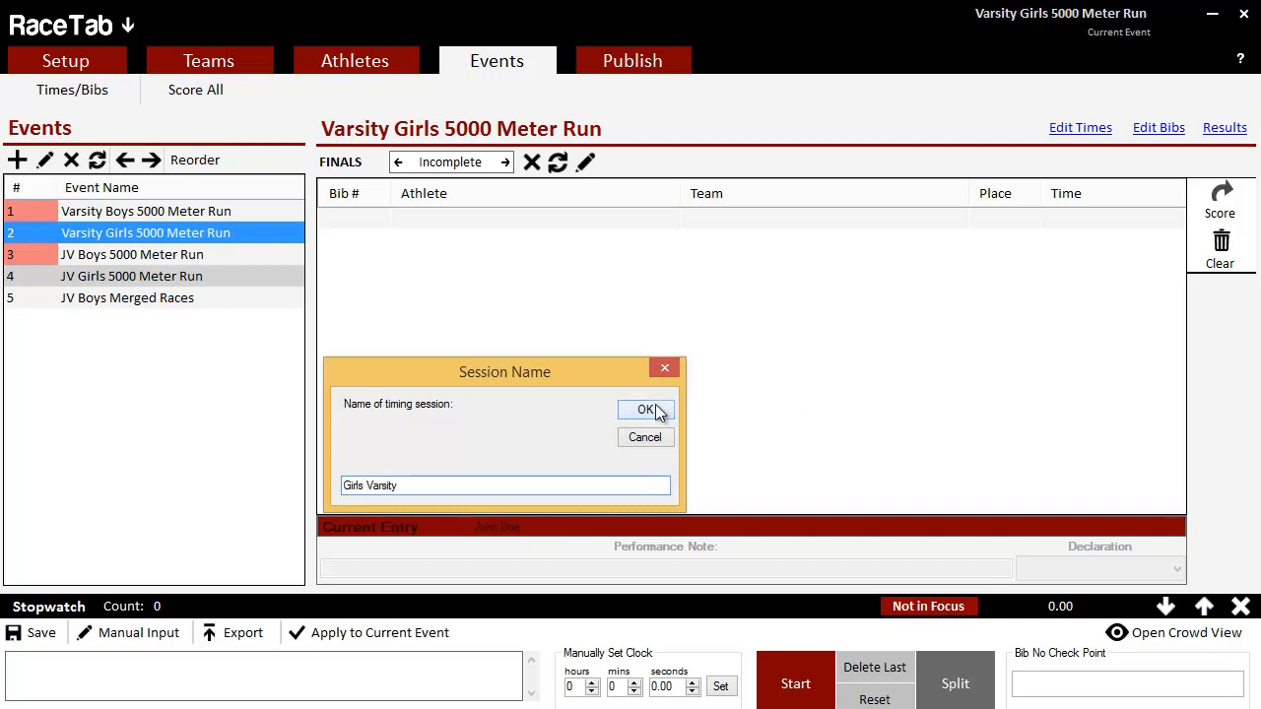
click(646, 410)
text(18)
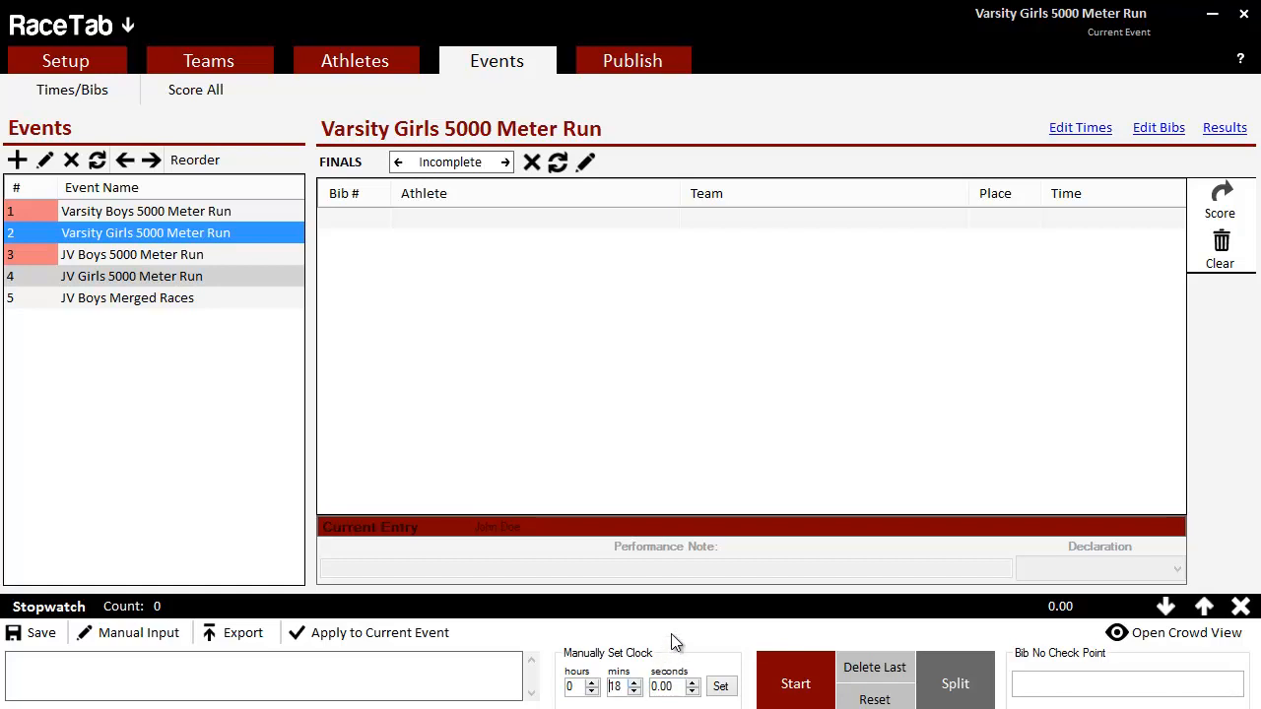
mouse_move(753, 647)
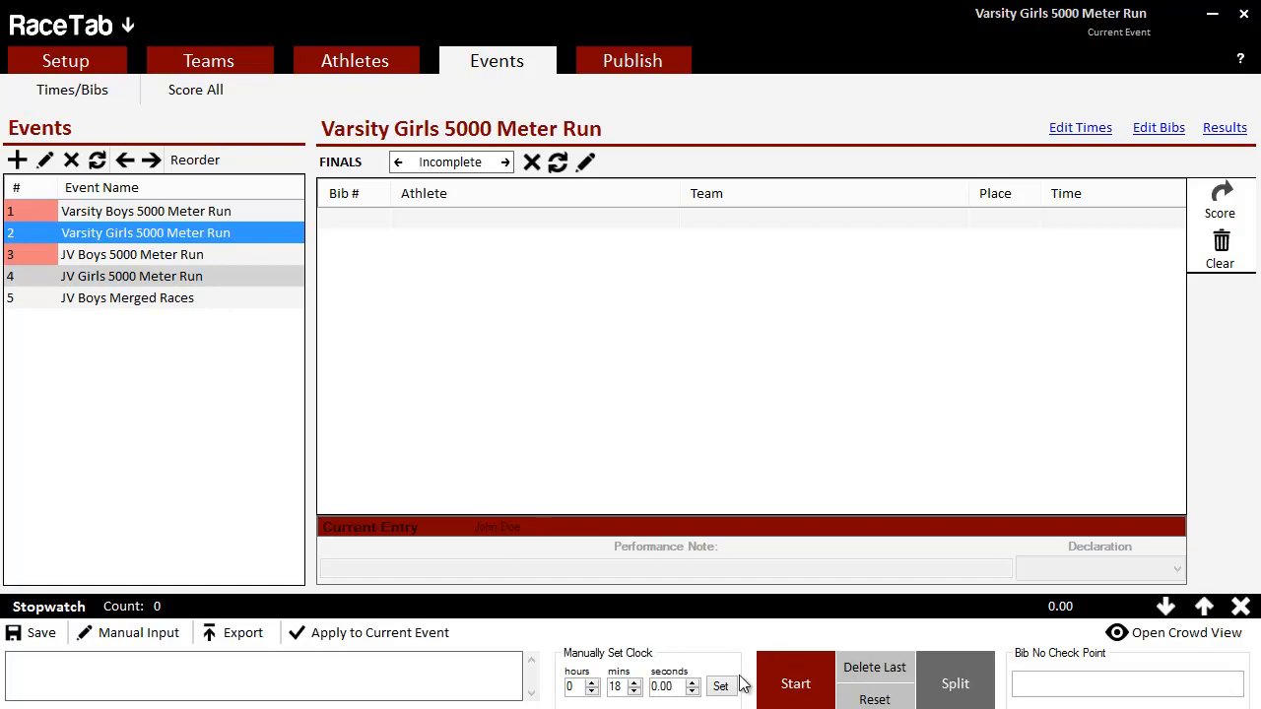
mouse_move(1060, 606)
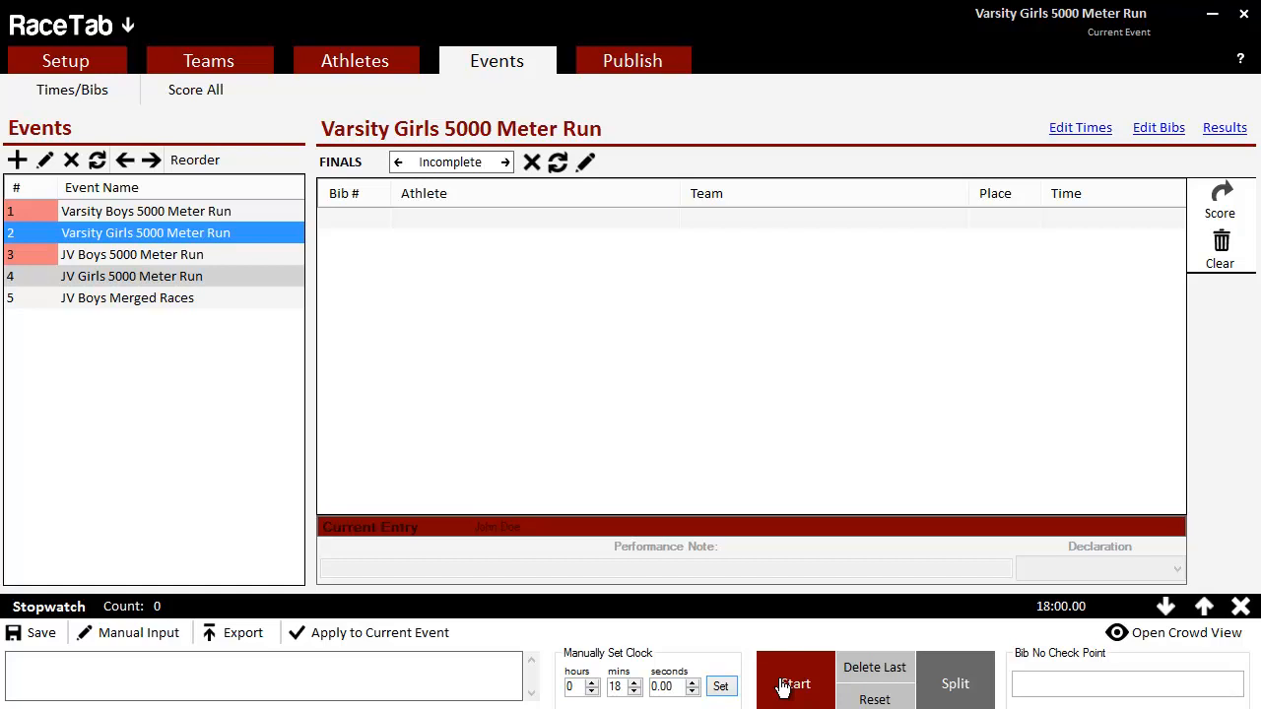
Step: Start the race clock, review the Athletes and Teams lists, and return to the Events view
click(794, 683)
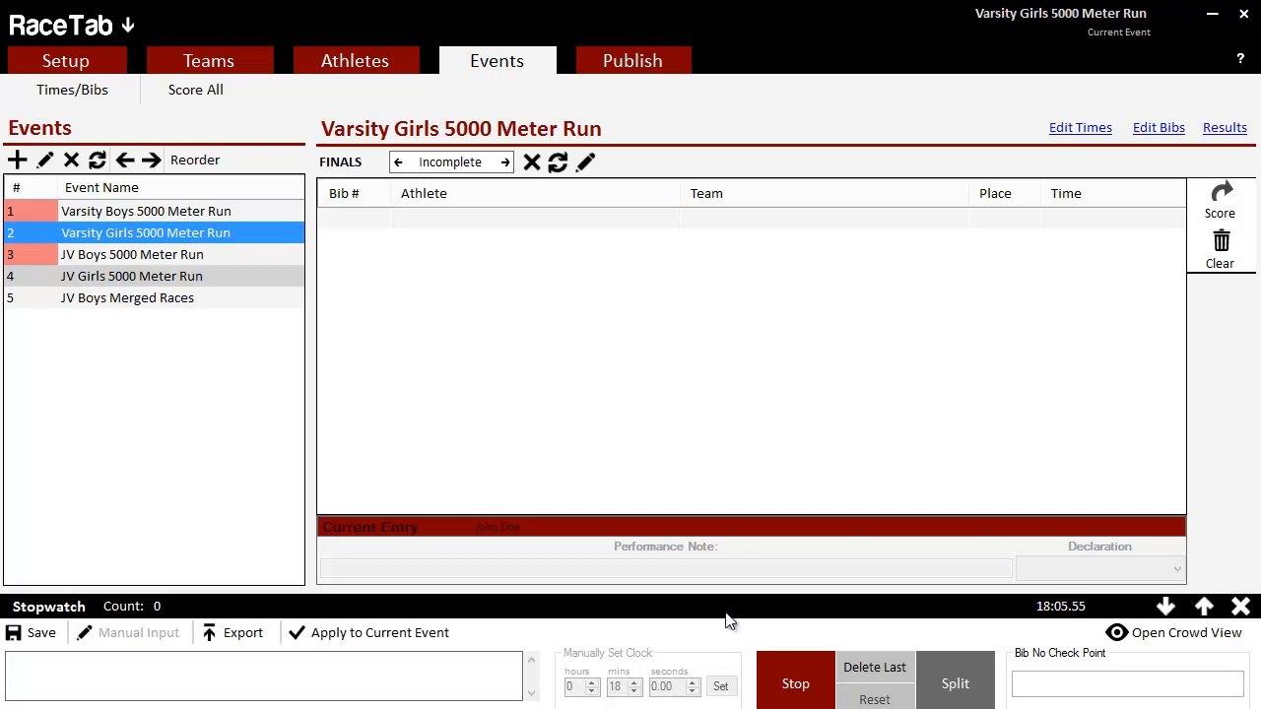
mouse_move(860, 627)
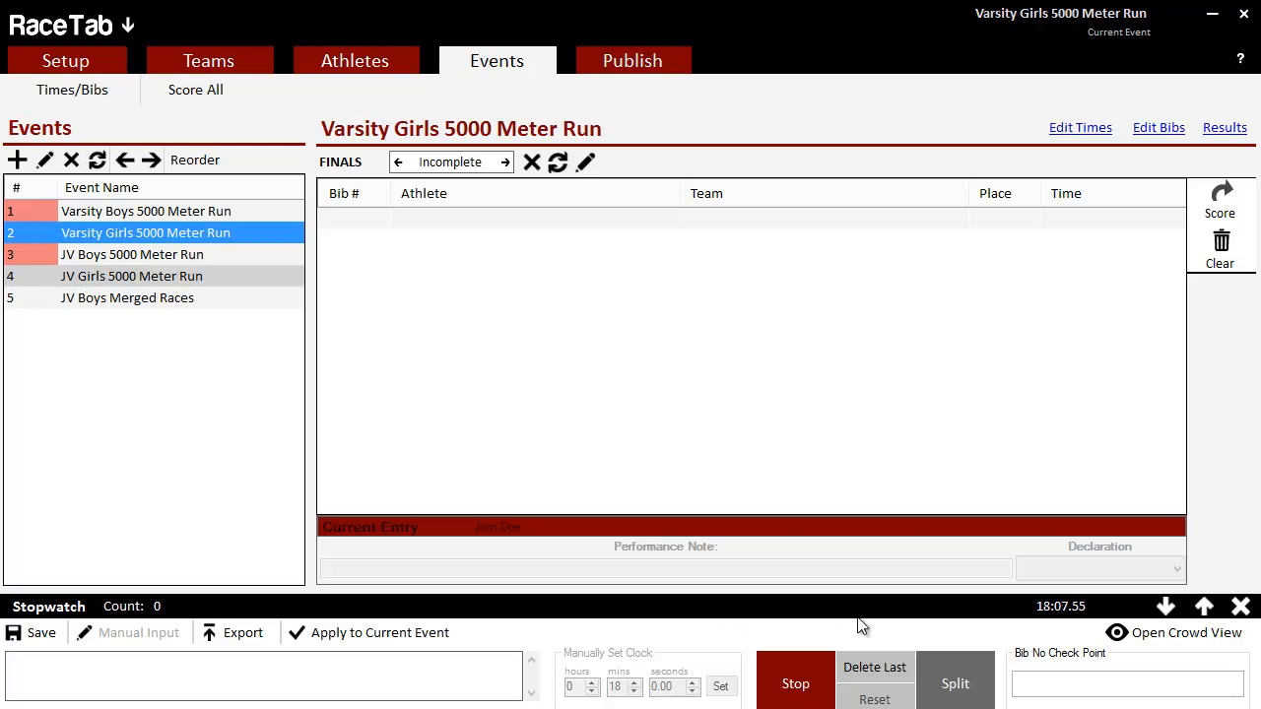
mouse_move(885, 623)
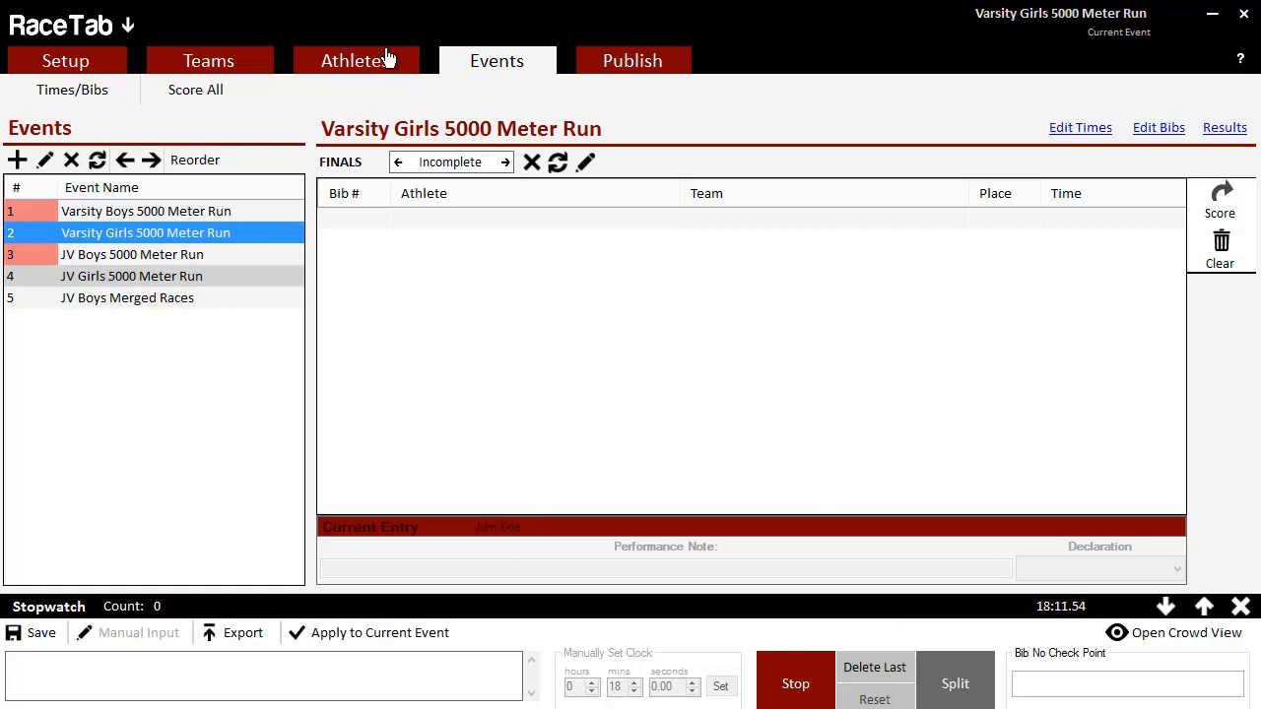
click(355, 59)
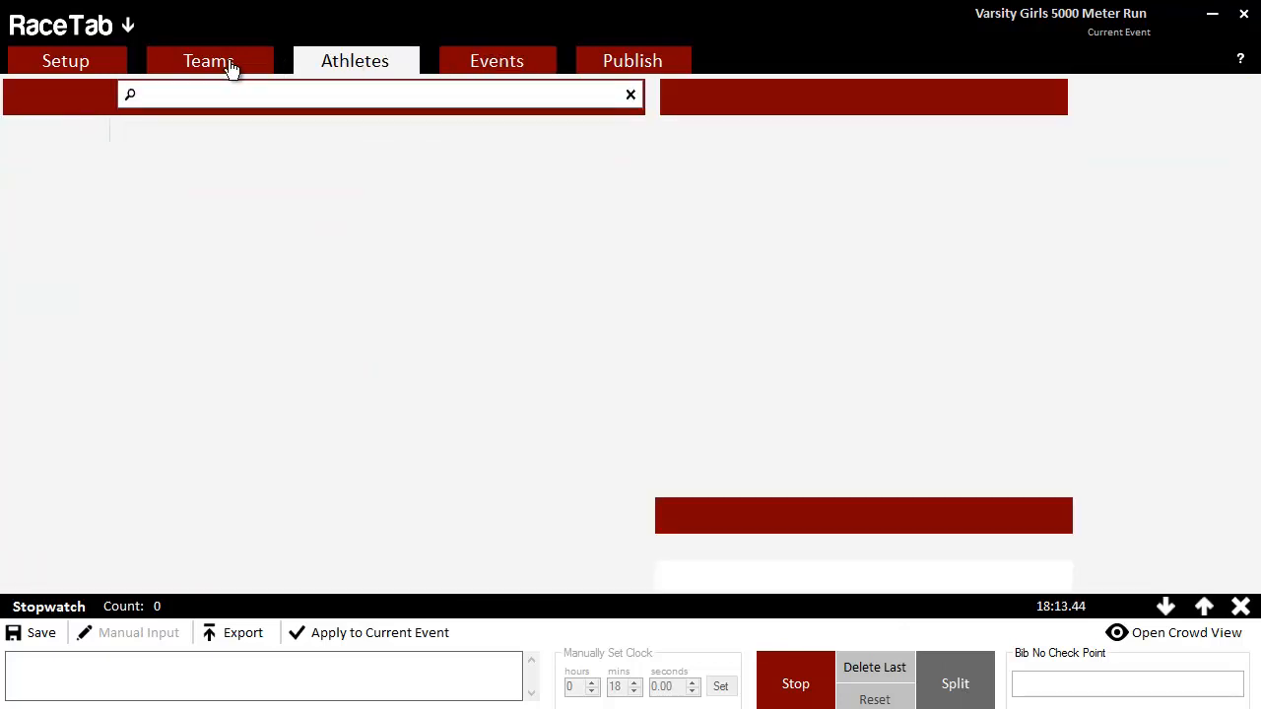
click(209, 59)
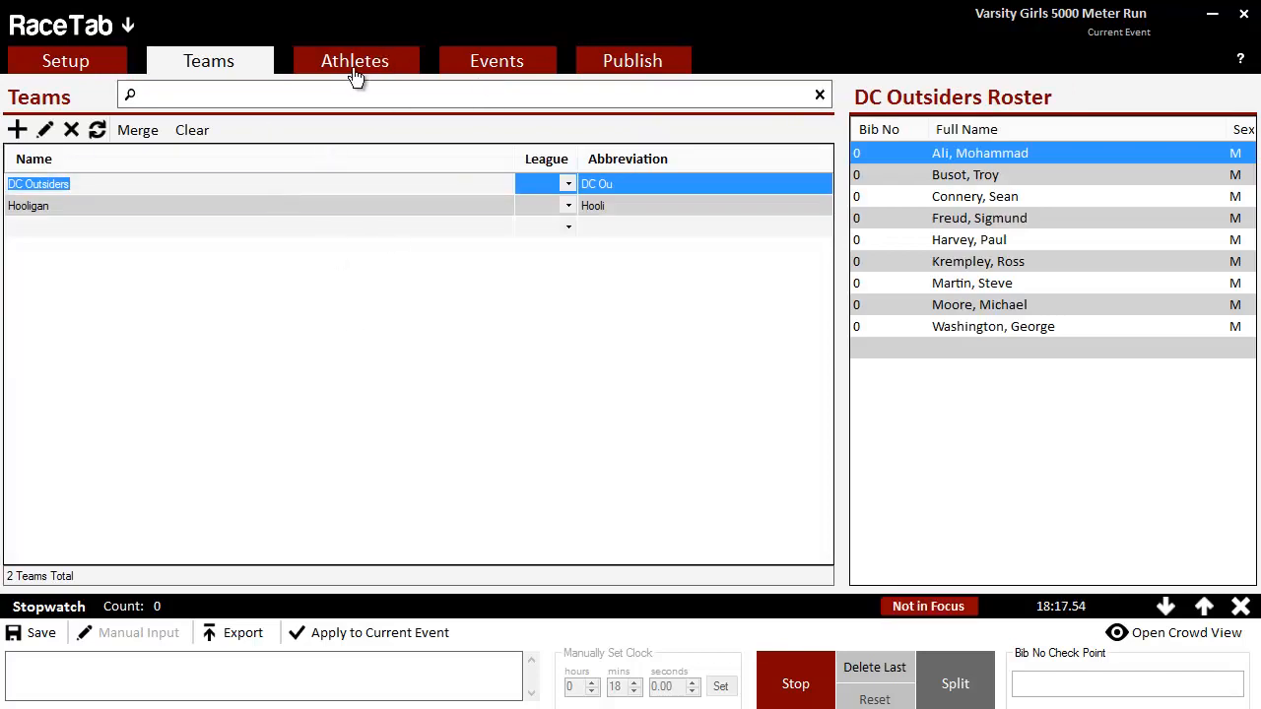
click(355, 59)
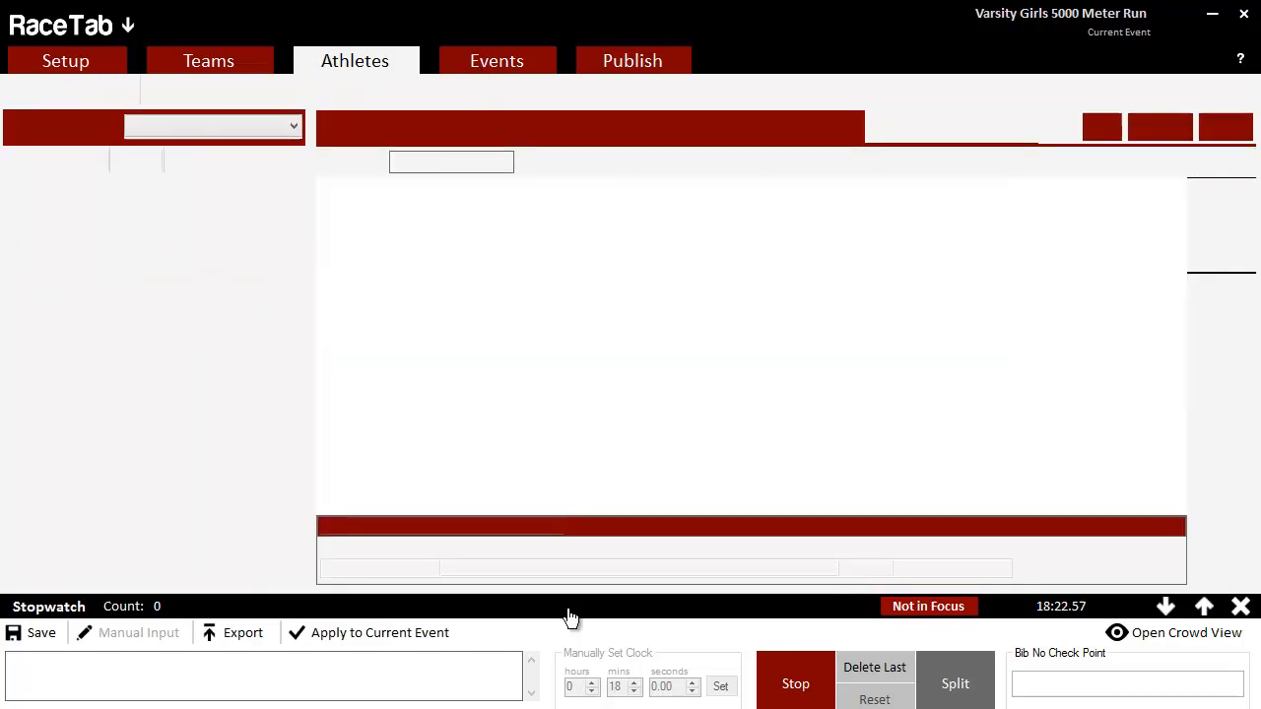
click(496, 60)
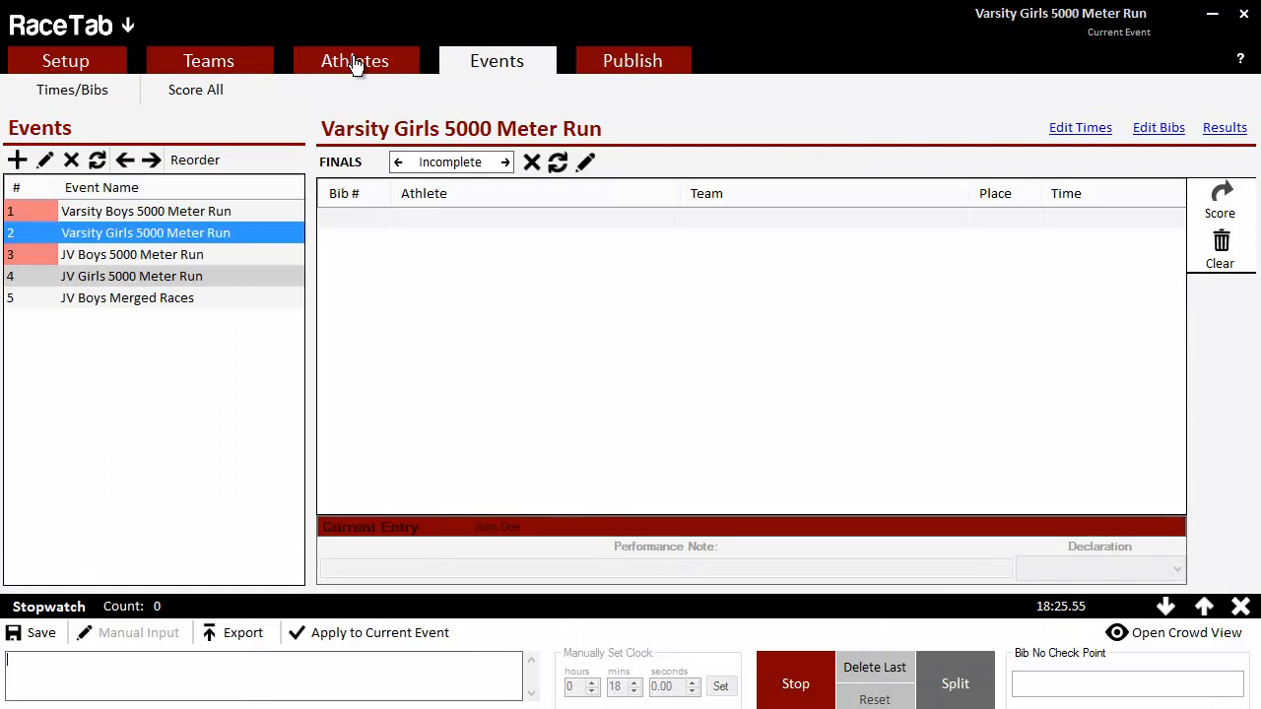
Step: Record finish splits on the running stopwatch and enter bib 456 at the checkpoint
click(354, 59)
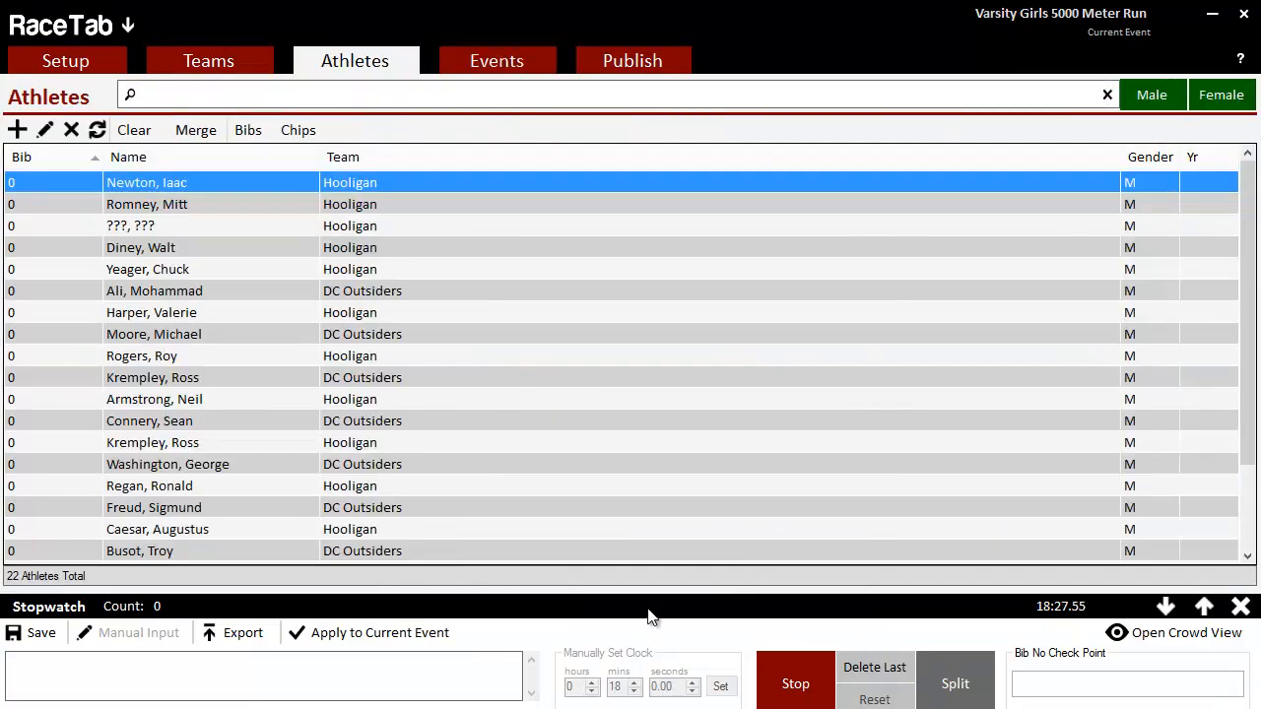
click(953, 682)
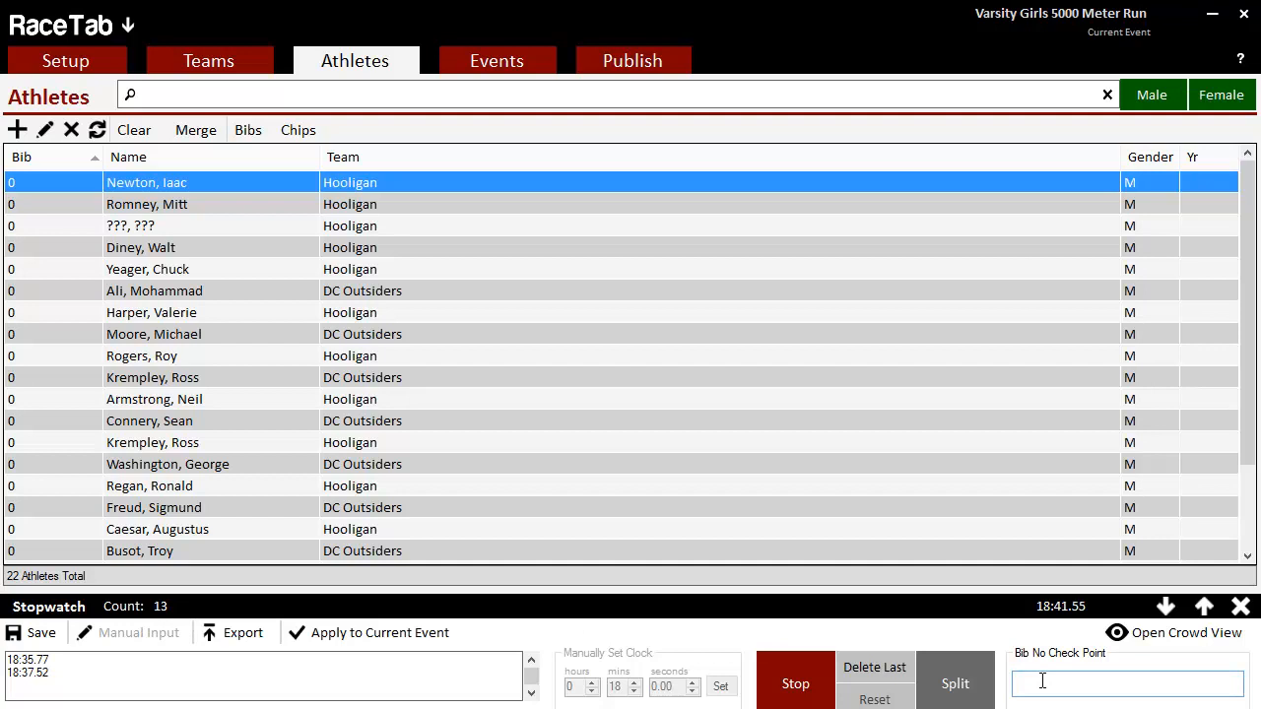
text(45)
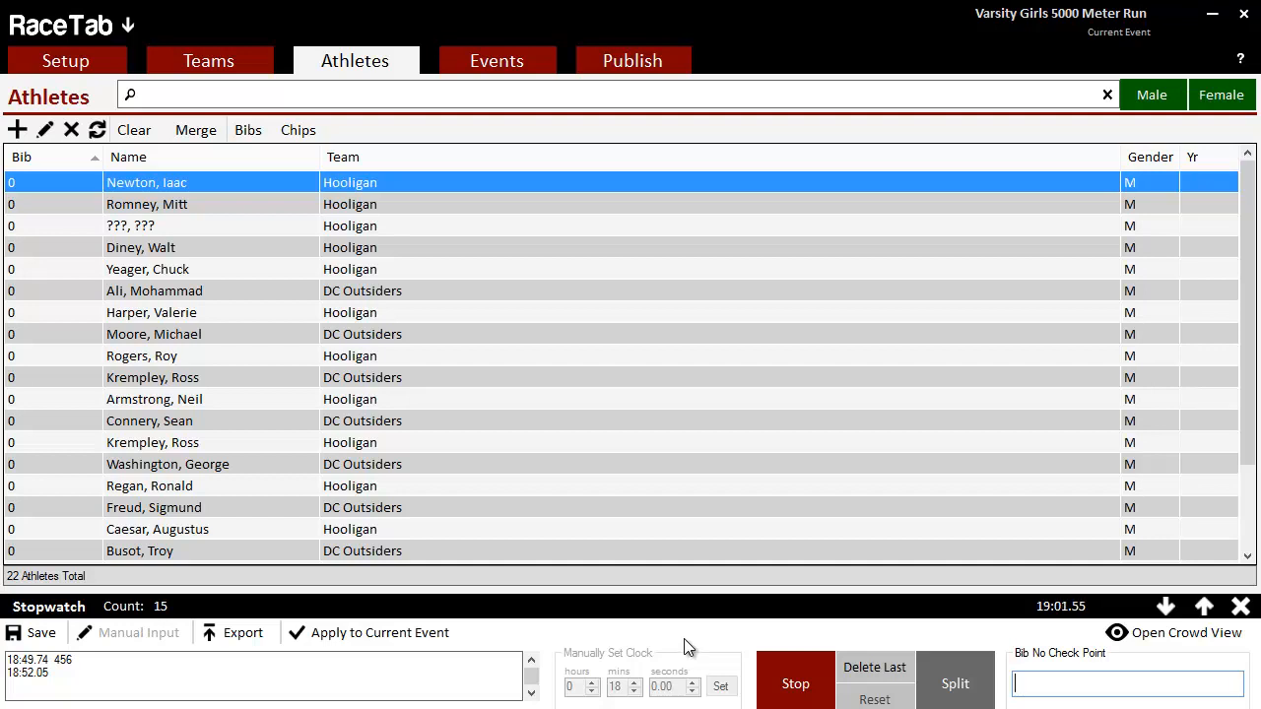
mouse_move(693, 674)
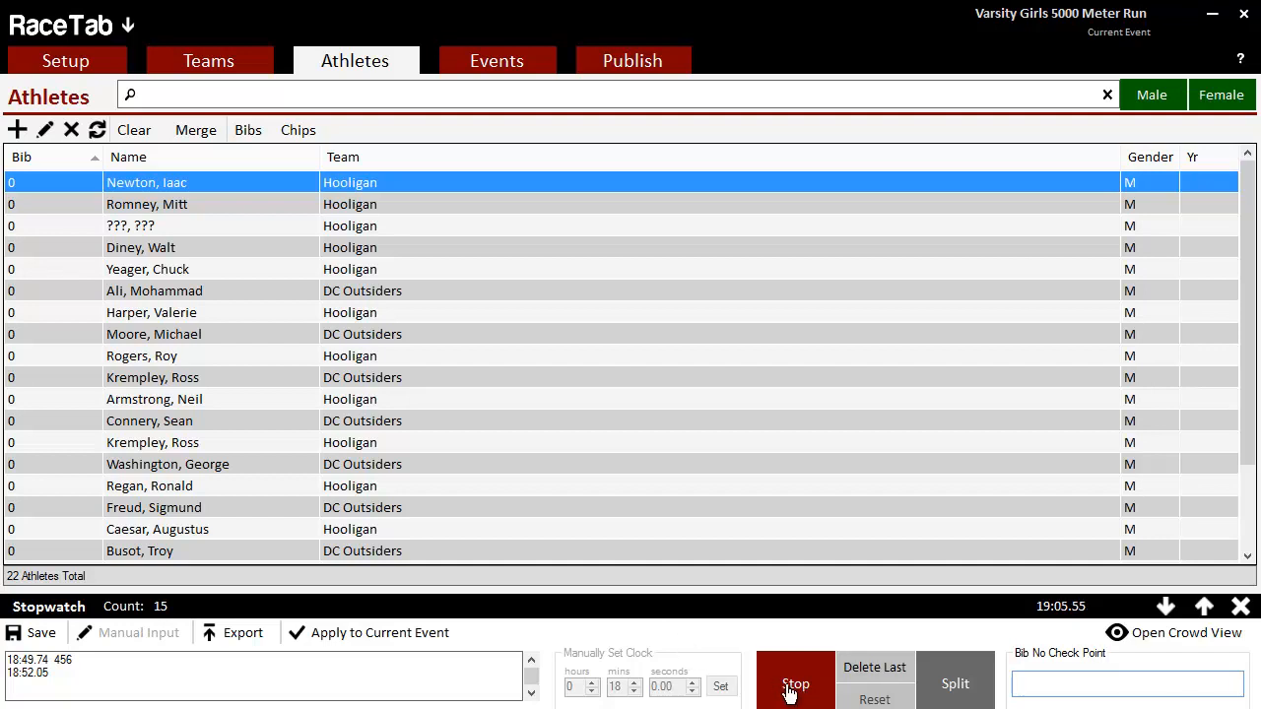
Step: Stop the race clock at 19:05.66 with 15 times recorded and dismiss the stopwatch panel
click(795, 683)
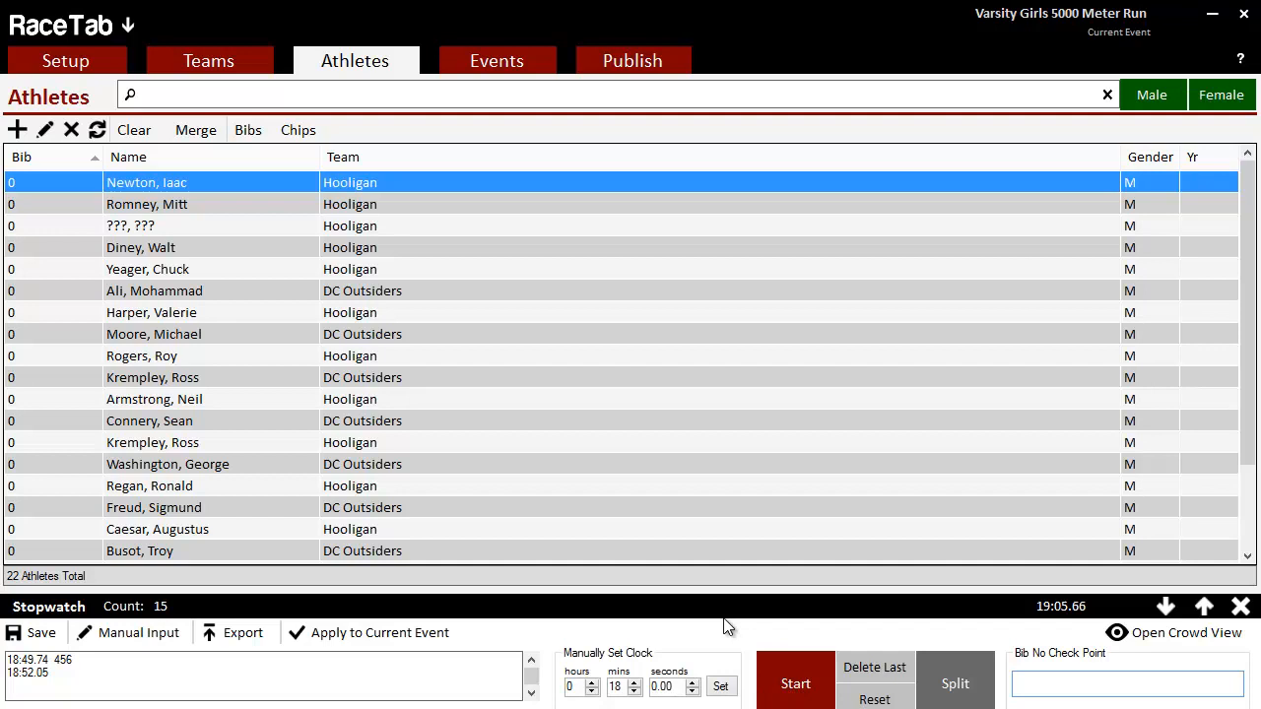
mouse_move(469, 611)
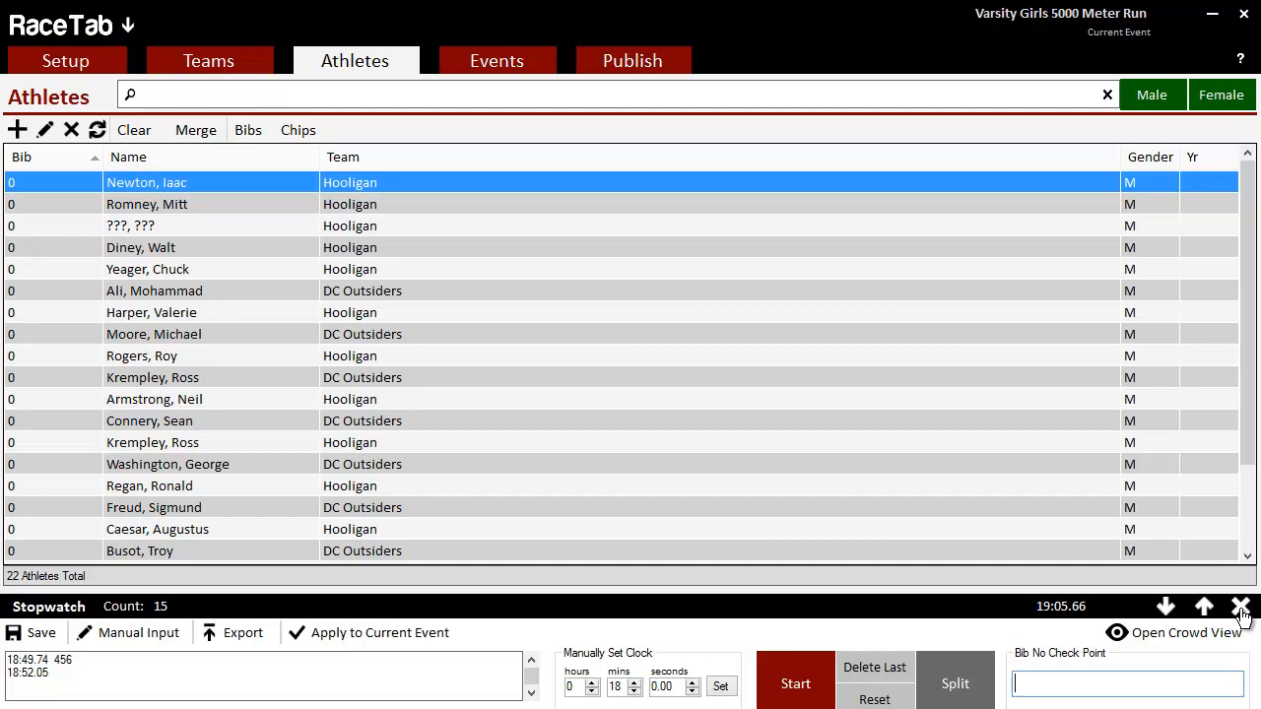
click(1241, 607)
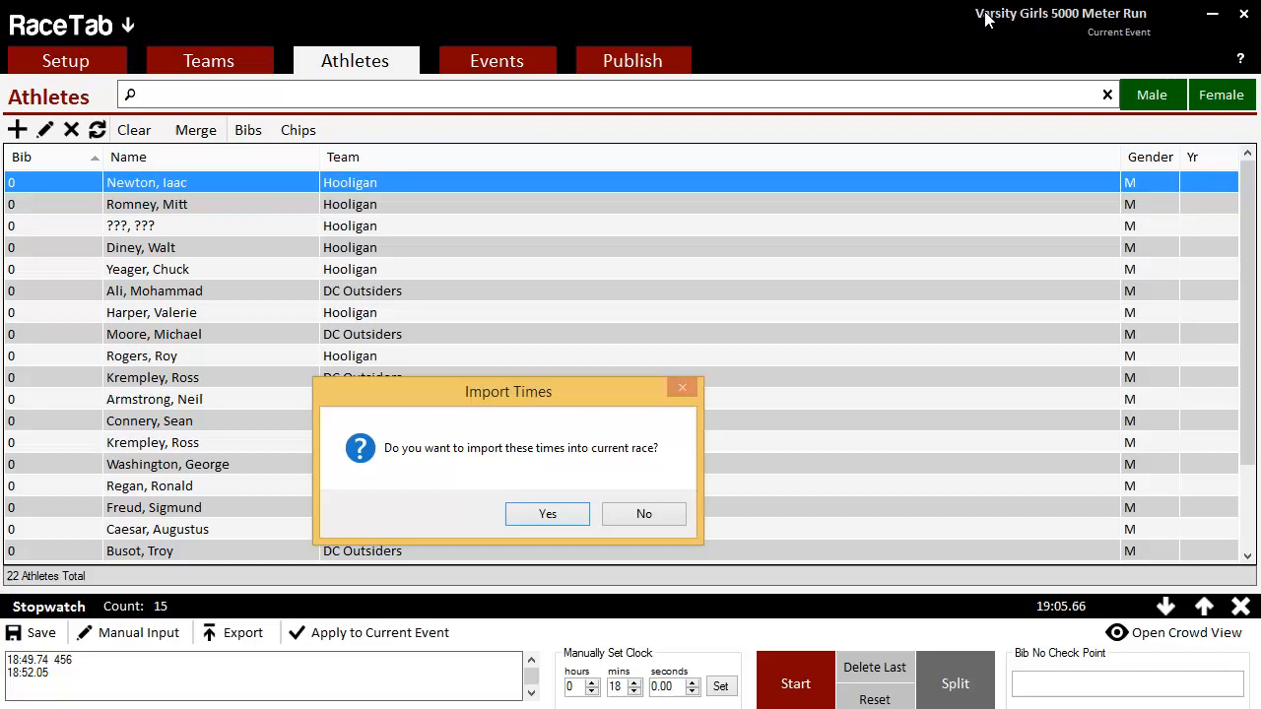
mouse_move(1150, 24)
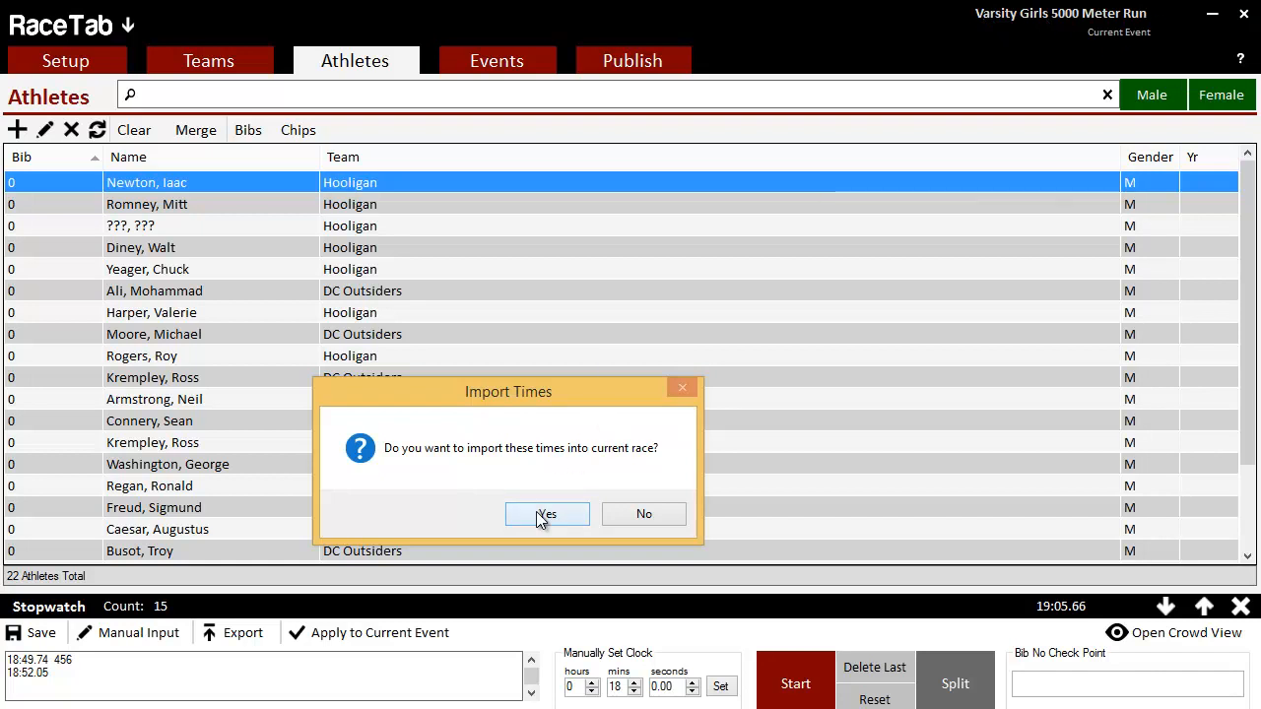
Step: Confirm importing the 15 captured times into the current race
click(546, 512)
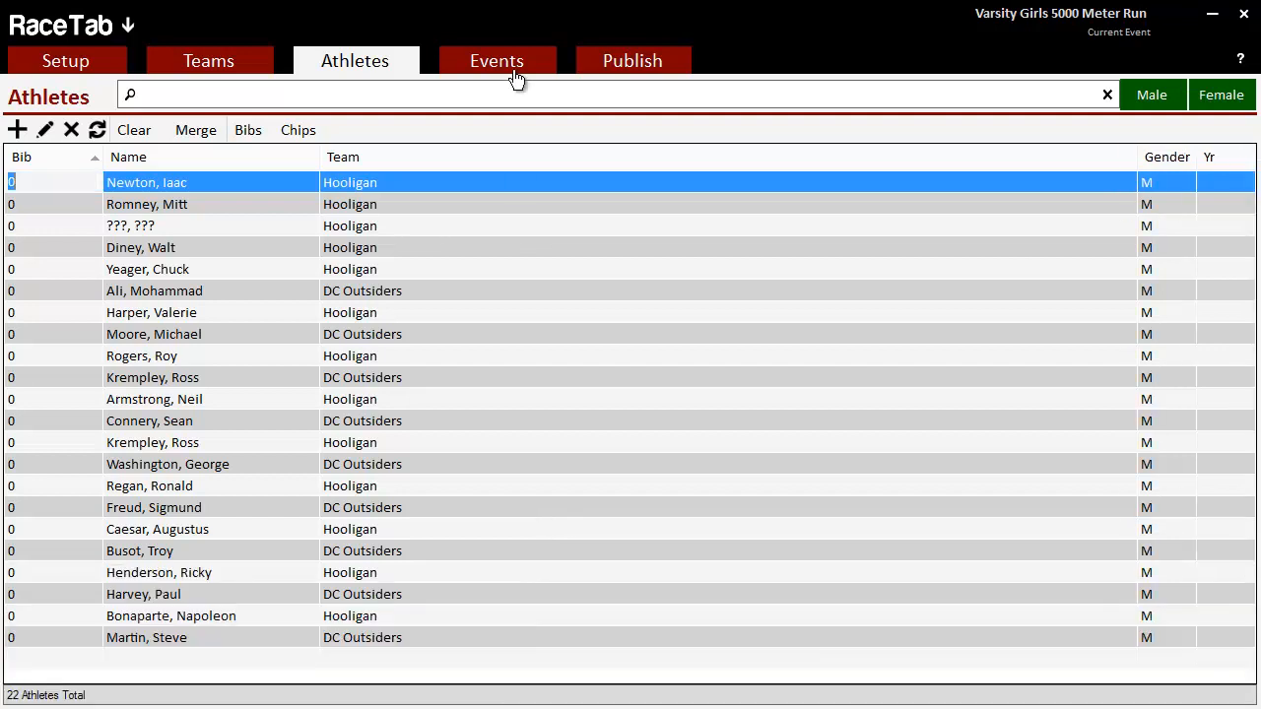
Step: Show the Varsity Girls 5000 Meter Run event listing times from 18:28.88 to 18:52.05
click(497, 60)
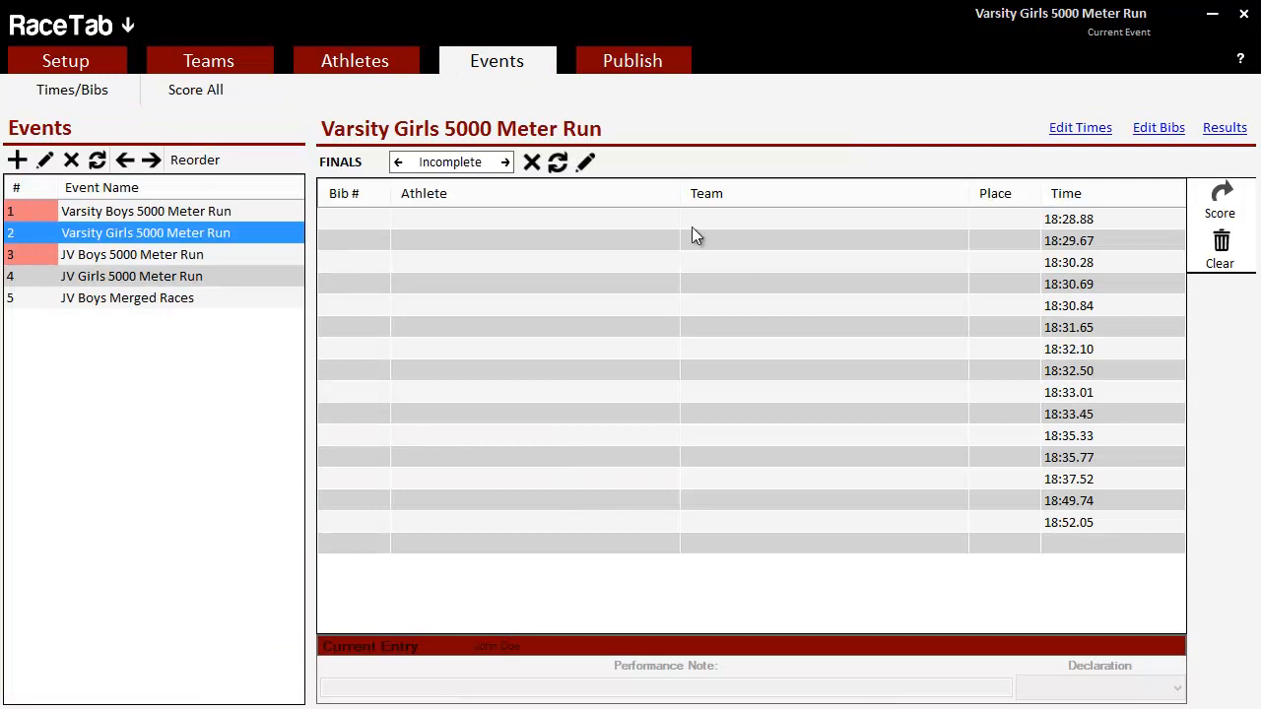
mouse_move(1100, 479)
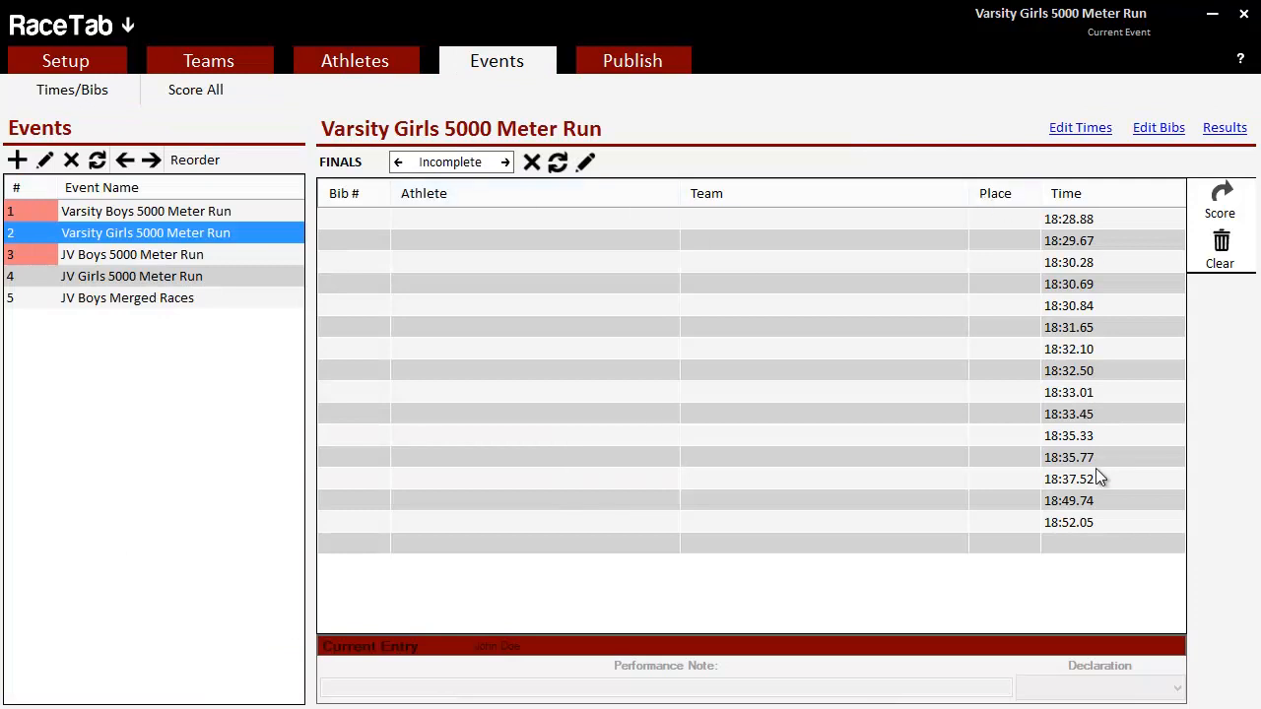